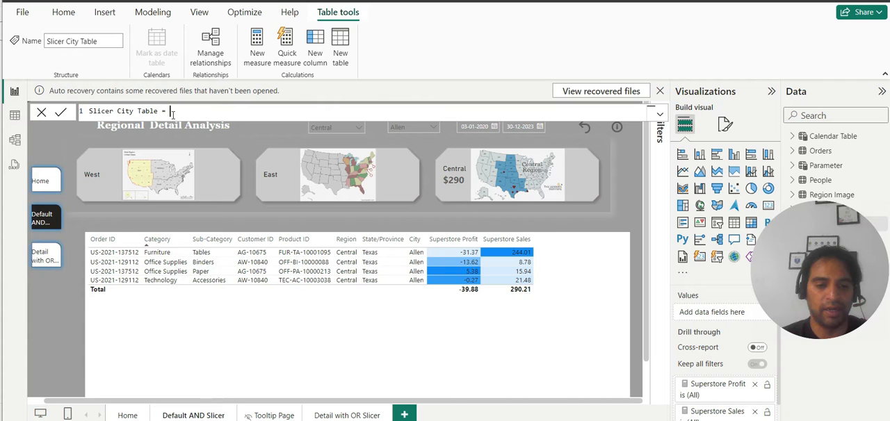
Step: Define Slicer City Table = VALUES(Orders[City]) as a new calculated table
text(VALUES(Orders[City]))
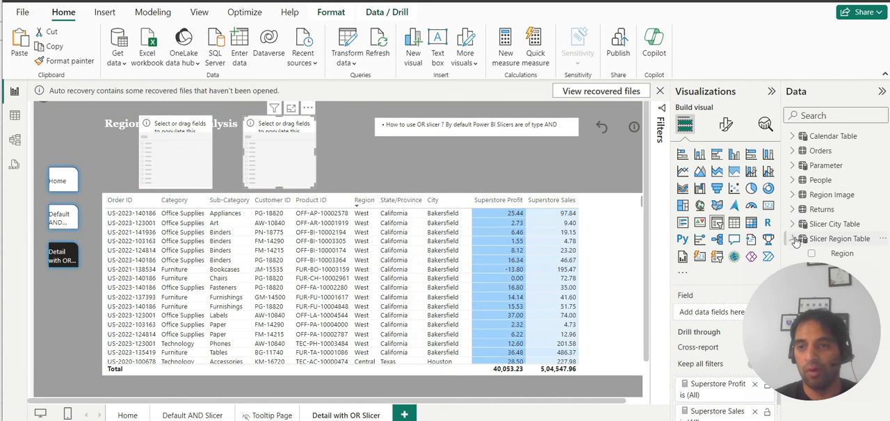
Step: Bind the first slicer to Slicer Region Table[Region] and the second to Slicer City Table[City]
click(812, 253)
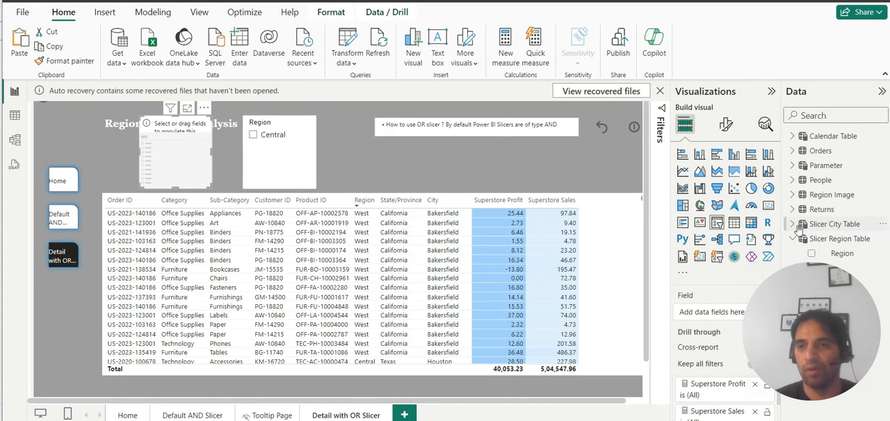
click(837, 240)
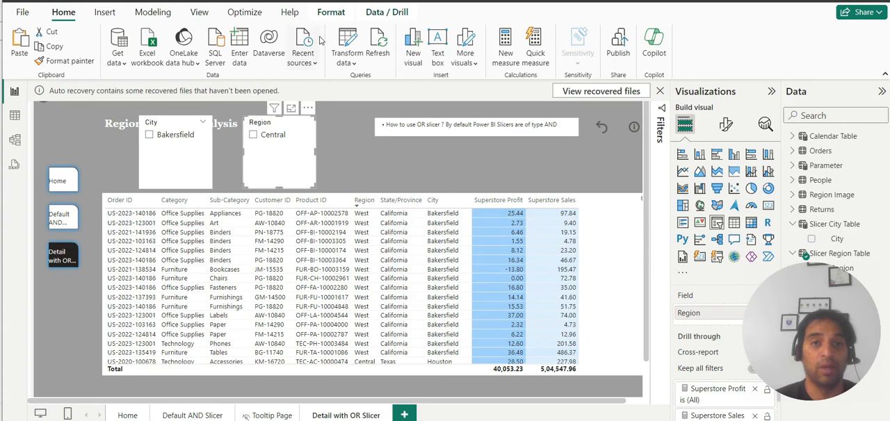
click(331, 11)
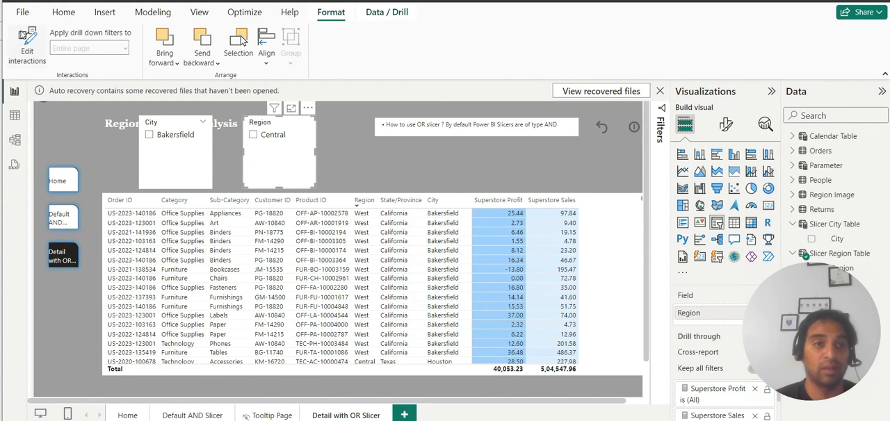
click(26, 47)
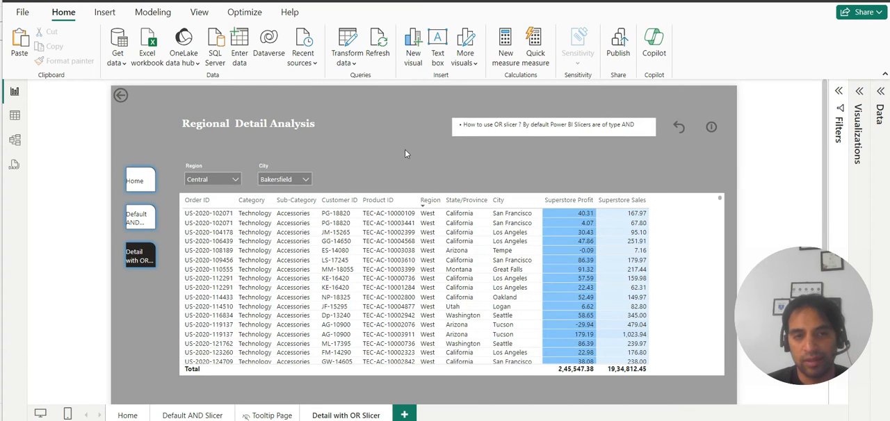
Step: Choose East in the Region slicer and Aberdeen in the City slicer
click(236, 178)
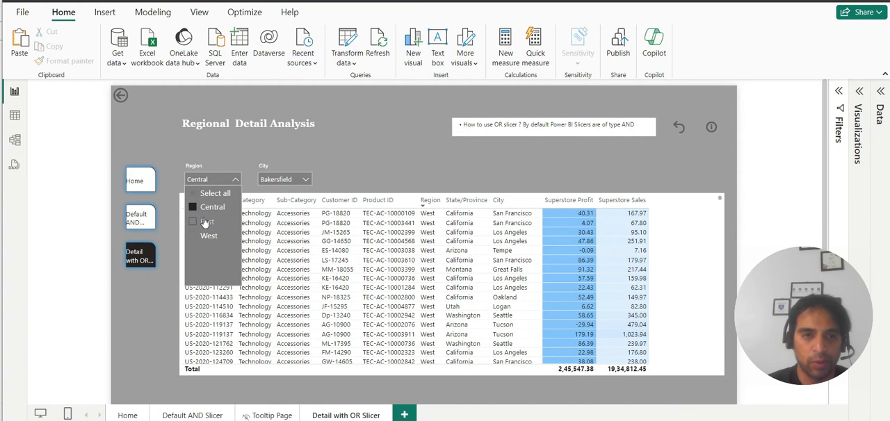
click(209, 222)
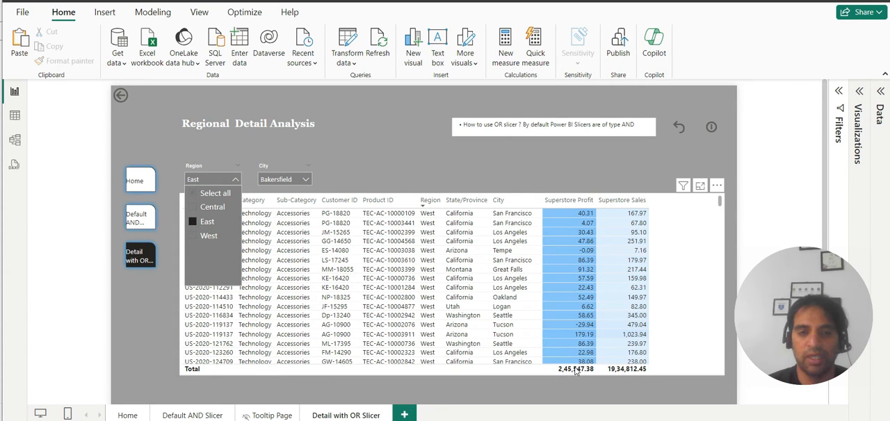
click(304, 179)
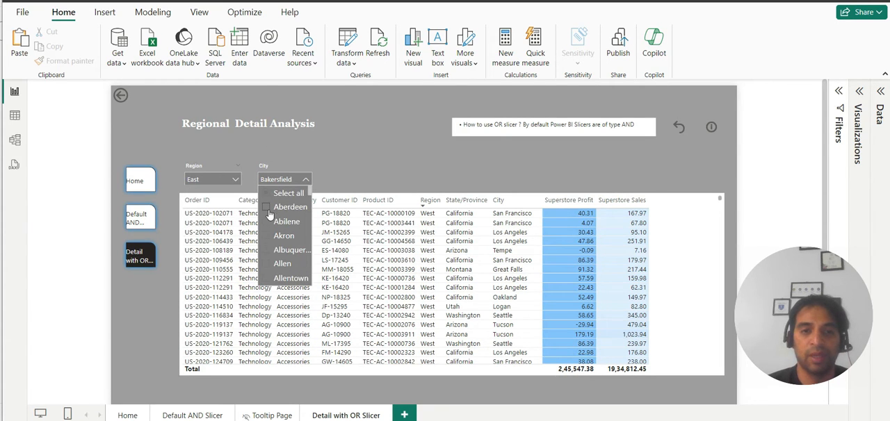
click(267, 206)
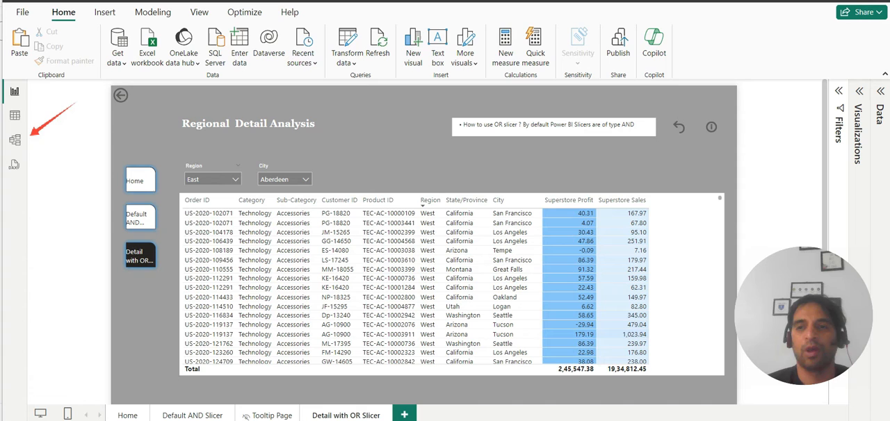
mouse_move(14, 142)
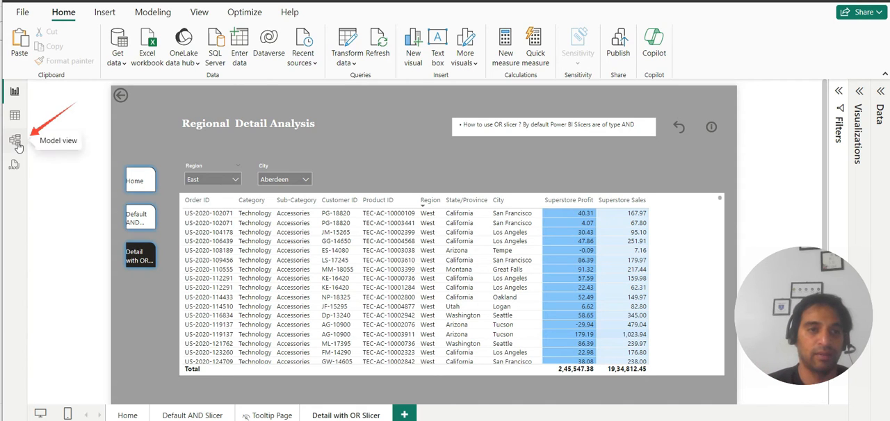
Step: Check the model relationships, then start a new Orders measure named OR Solution
click(14, 139)
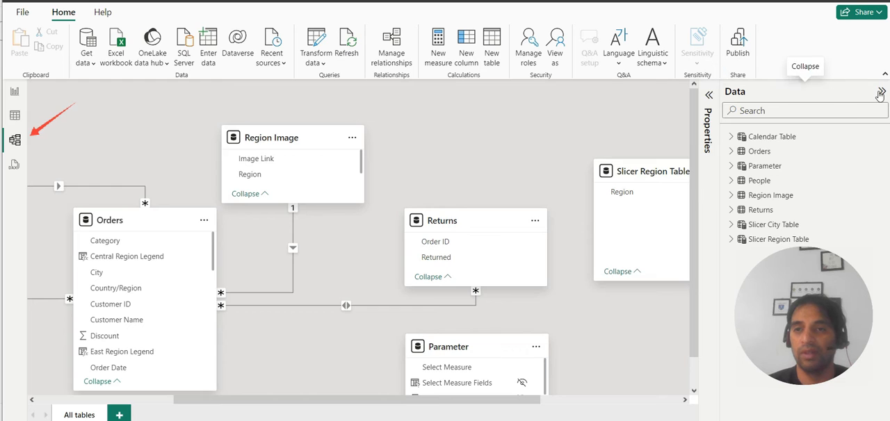
click(880, 94)
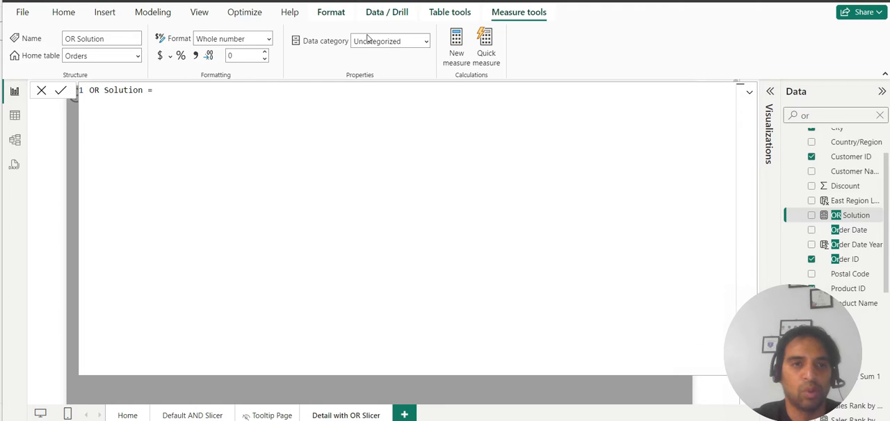
Step: Write IF(SELECTEDVALUE('Slicer Region Table'[Region]) = MAX(Orders[Region]) as the first condition
click(159, 89)
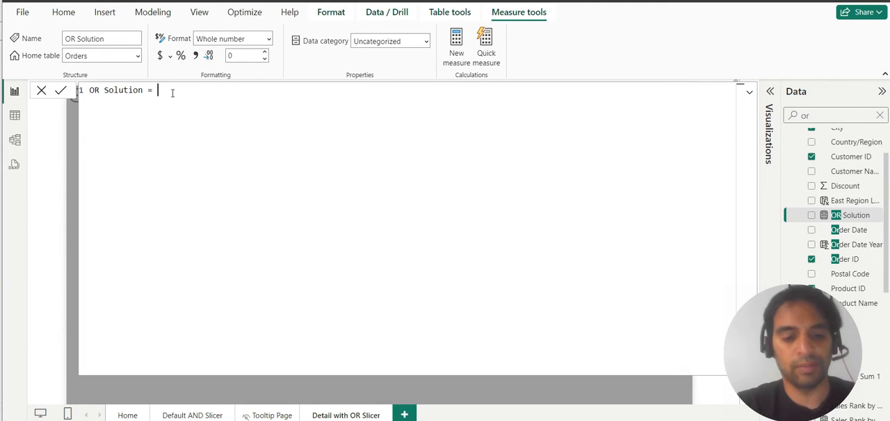
text(IF()
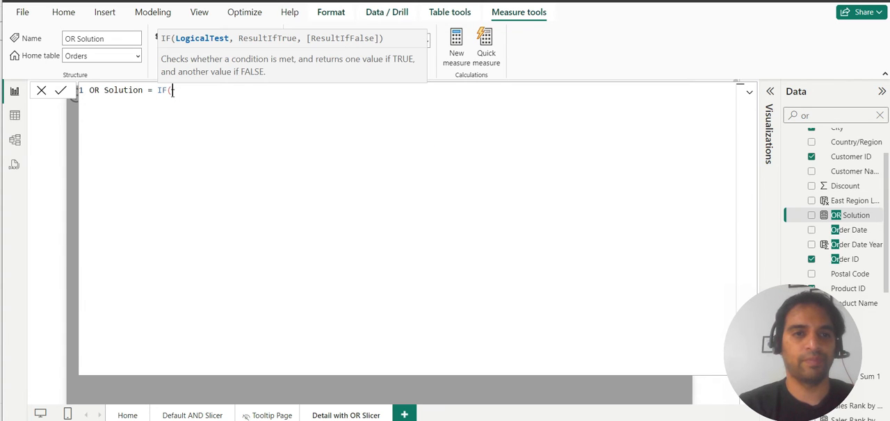
text(selec)
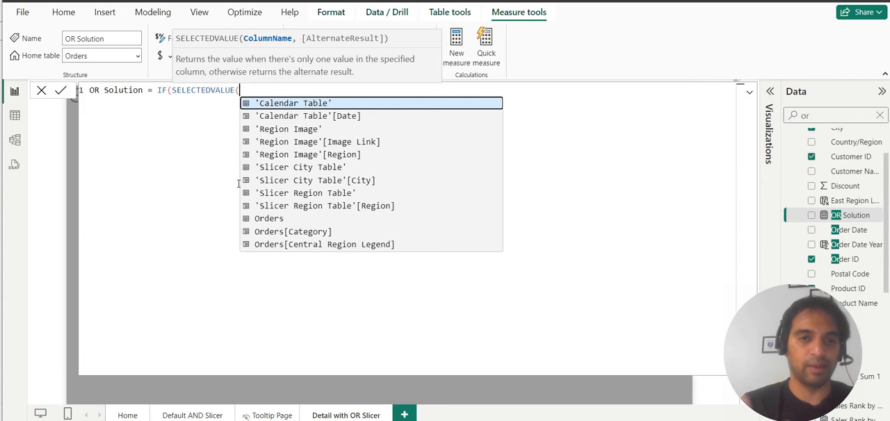
text(region)
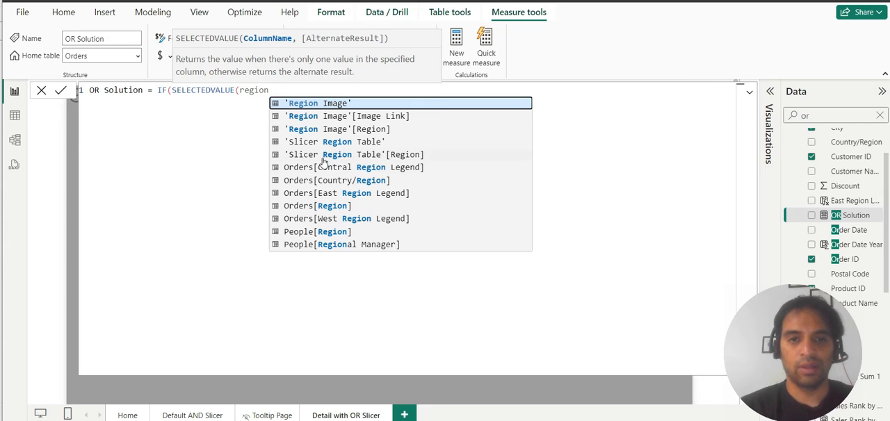
click(345, 155)
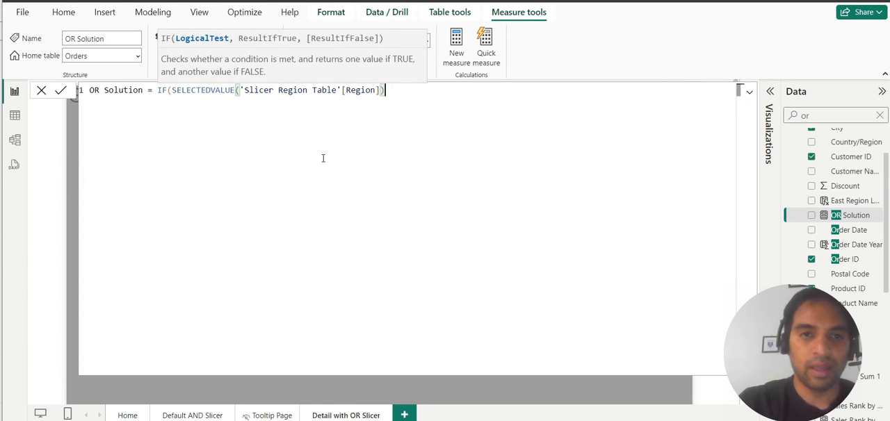
text(=)
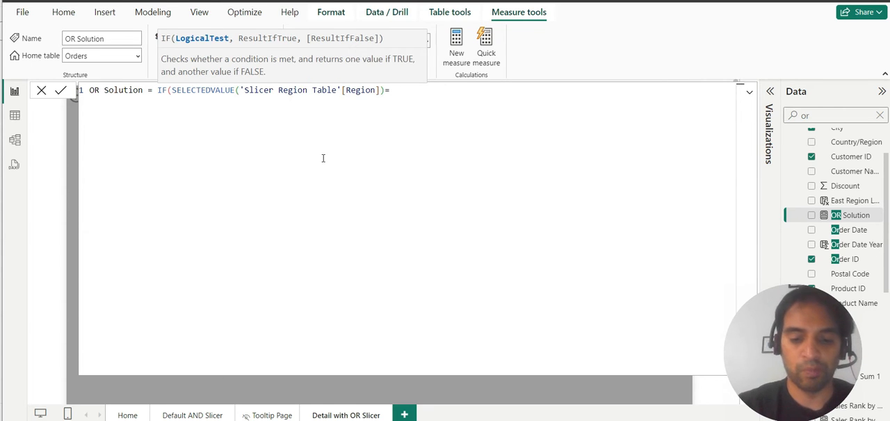
text(max()
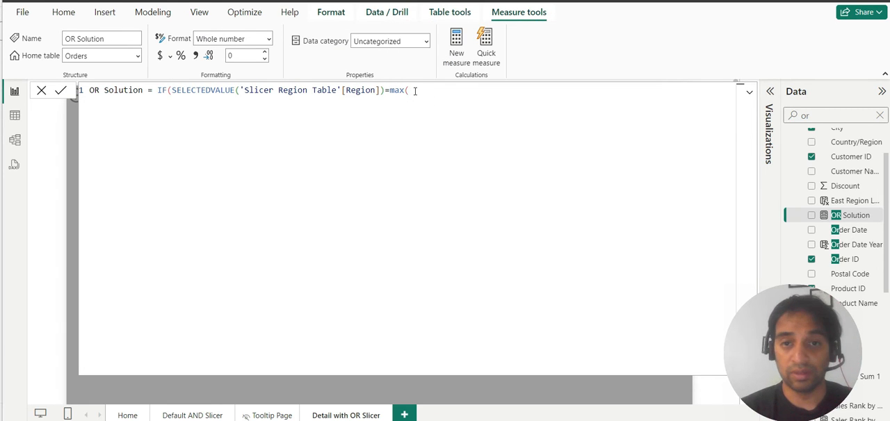
text(region)
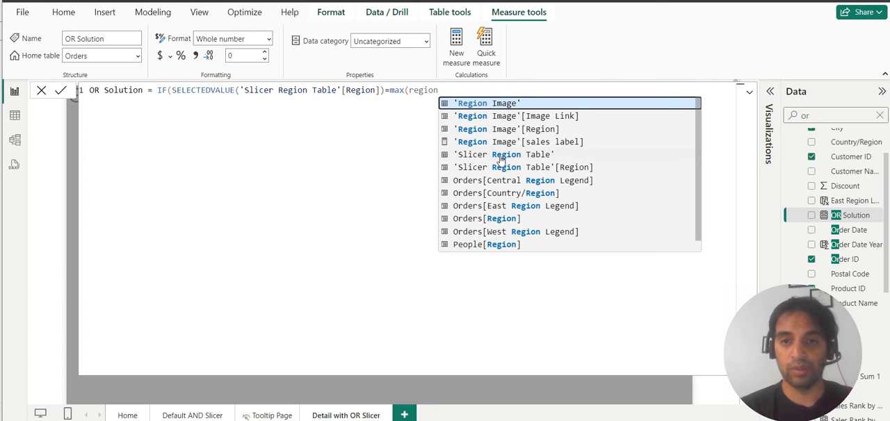
mouse_move(486, 224)
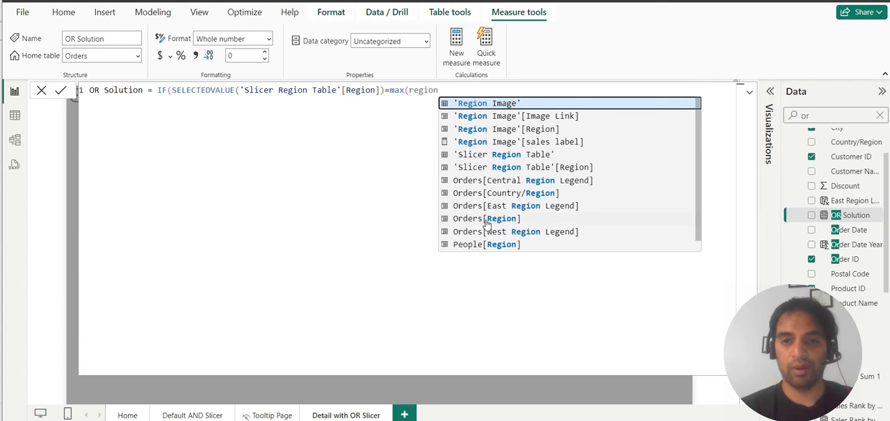
click(480, 219)
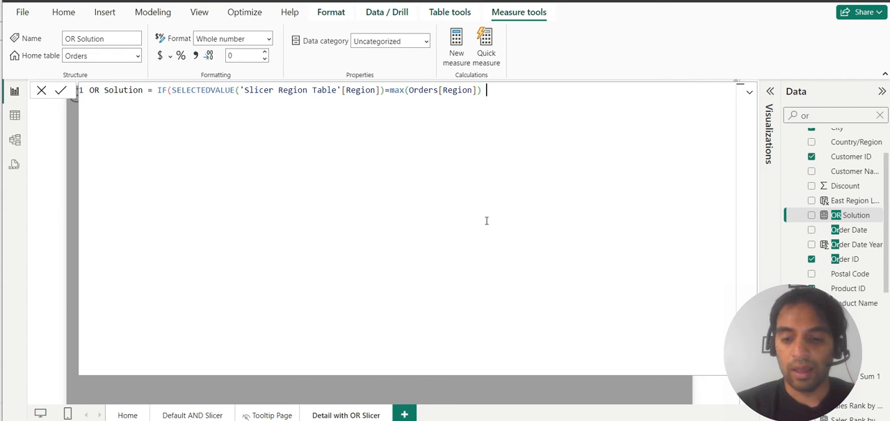
Step: Add || SELECTEDVALUE('Slicer City Table'[City]) = MAX(Orders[City]), returning 1 else 0, and commit
text(||)
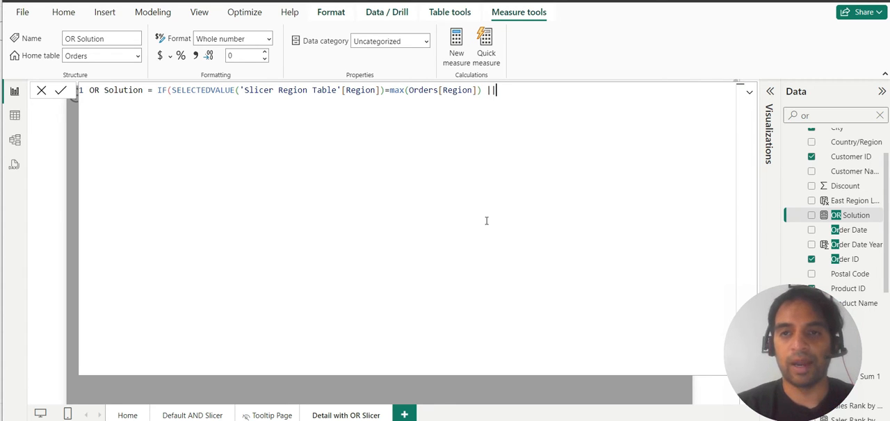
text(||SELECTEDVALUE('Slicer city Table'[city])= MAX(Orders[City]),1,0)
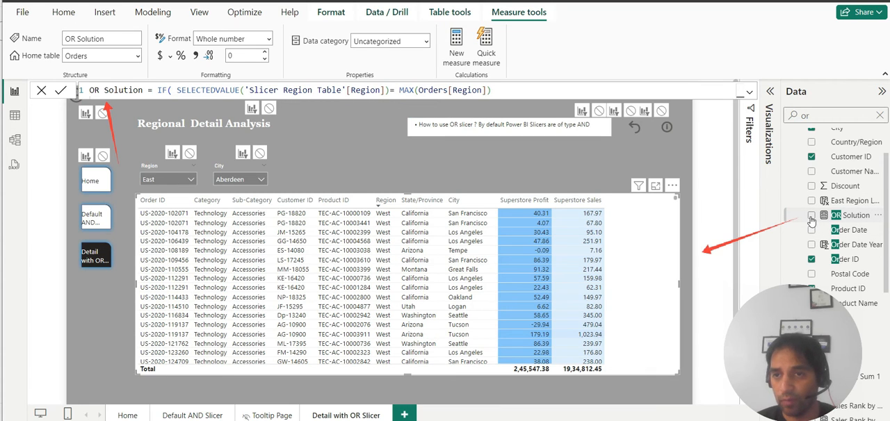
Step: Add the OR Solution measure as a column of the detail table visual
click(812, 214)
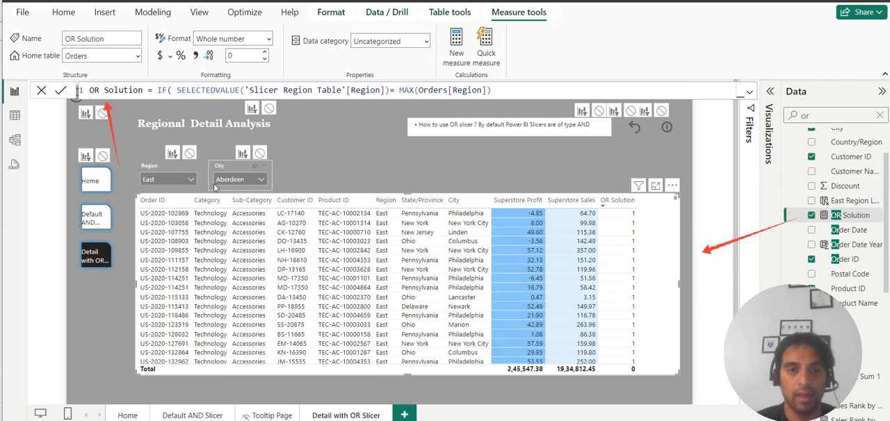
mouse_move(236, 187)
text(0)
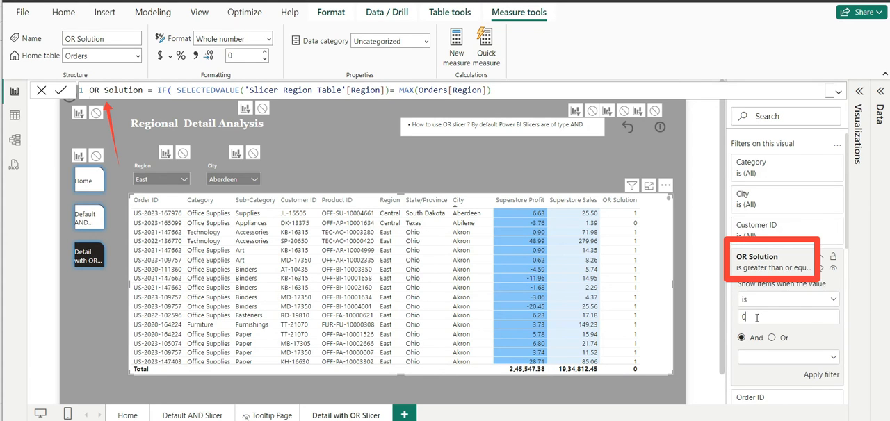
Step: Filter the detail table to OR Solution is 1 in the Filters pane
text(1)
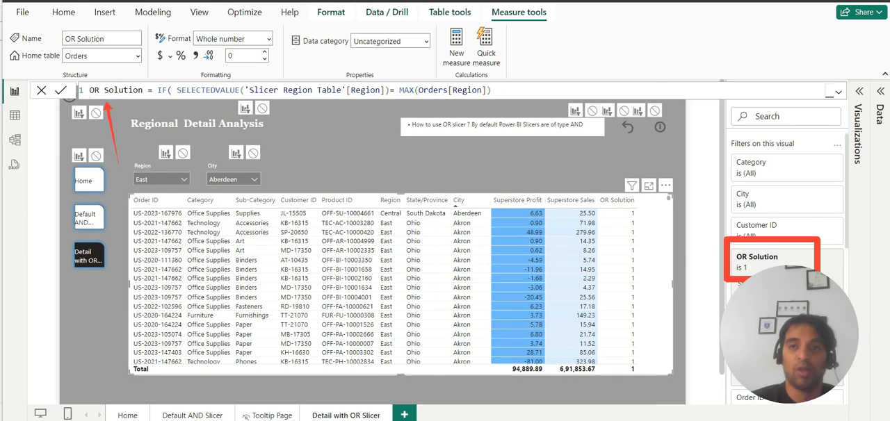
mouse_move(14, 142)
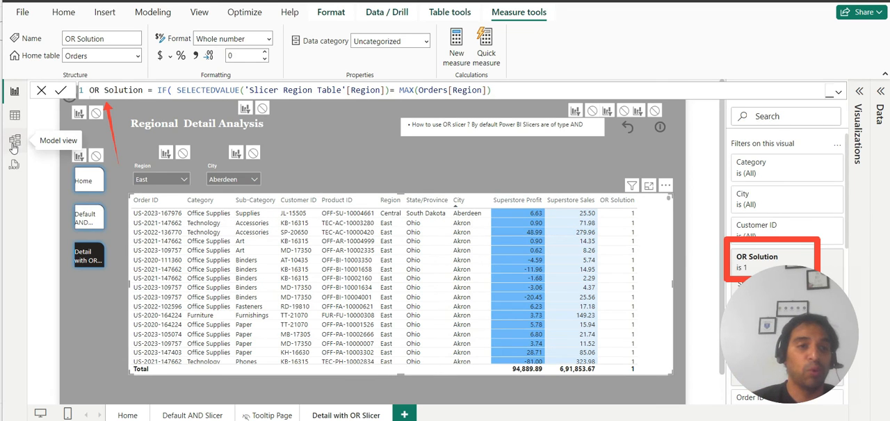
Step: Switch to Model view and scroll through the Orders table's fields beside the two slicer tables
click(13, 139)
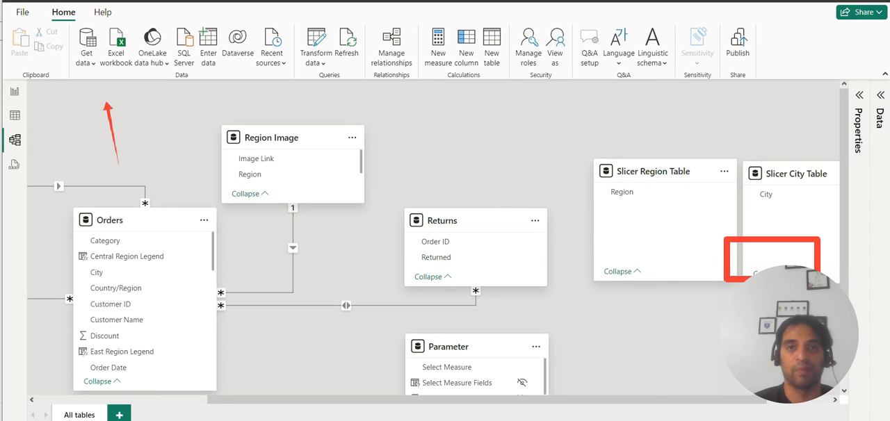
scroll(down, 3)
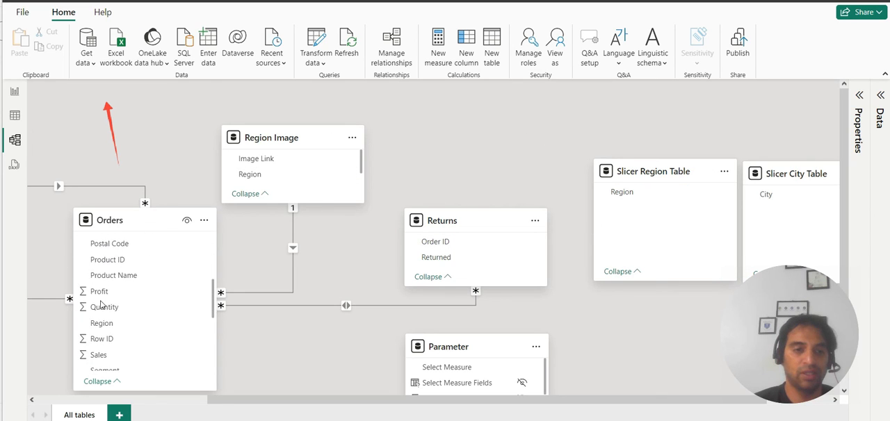
scroll(down, 3)
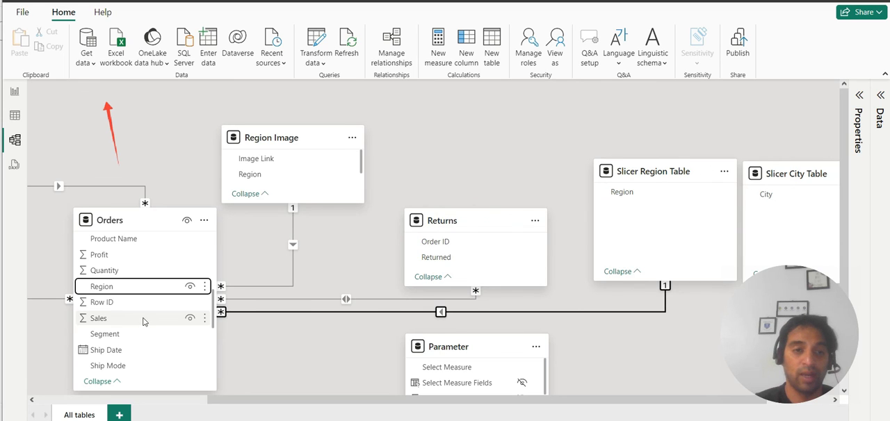
scroll(down, 3)
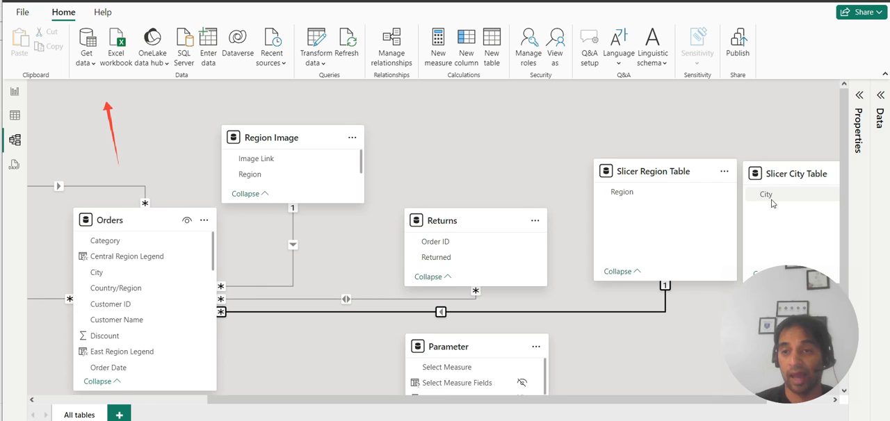